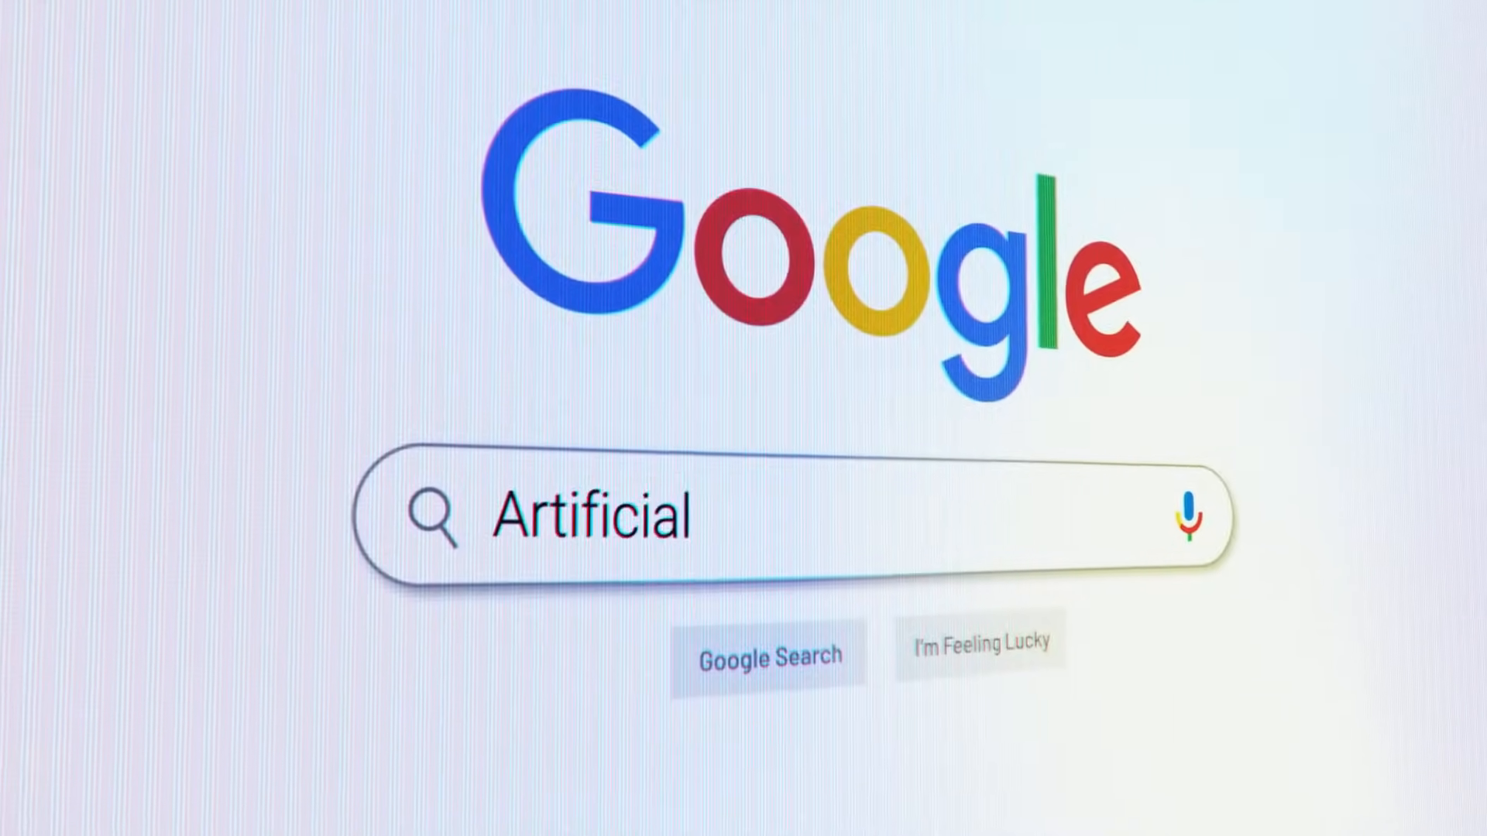
Step: Search Google for 'Artificial intelligence' and send a chatbot request for family budget app code
type("intelligence")
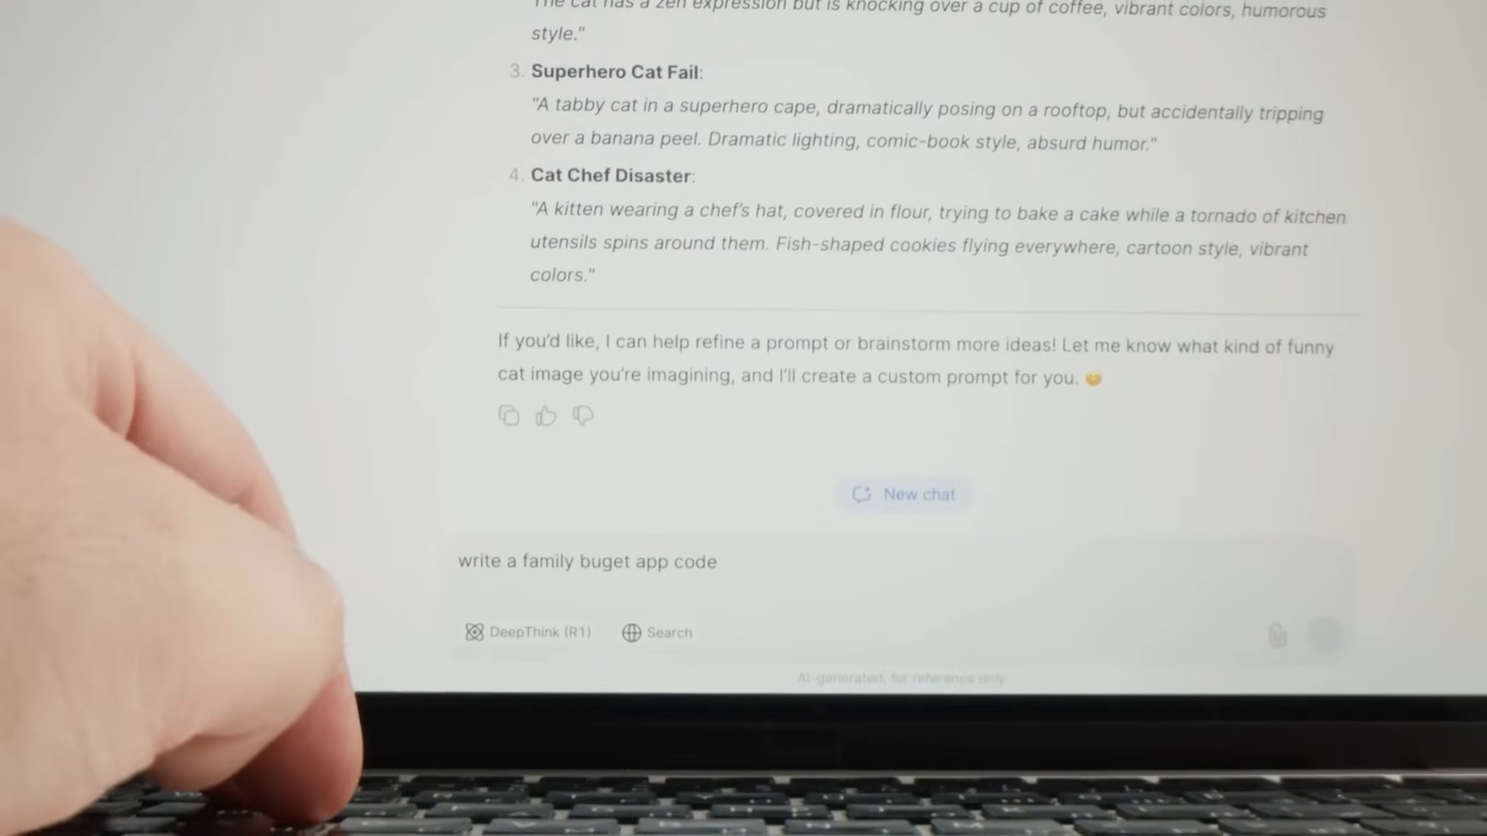
left_click(1326, 634)
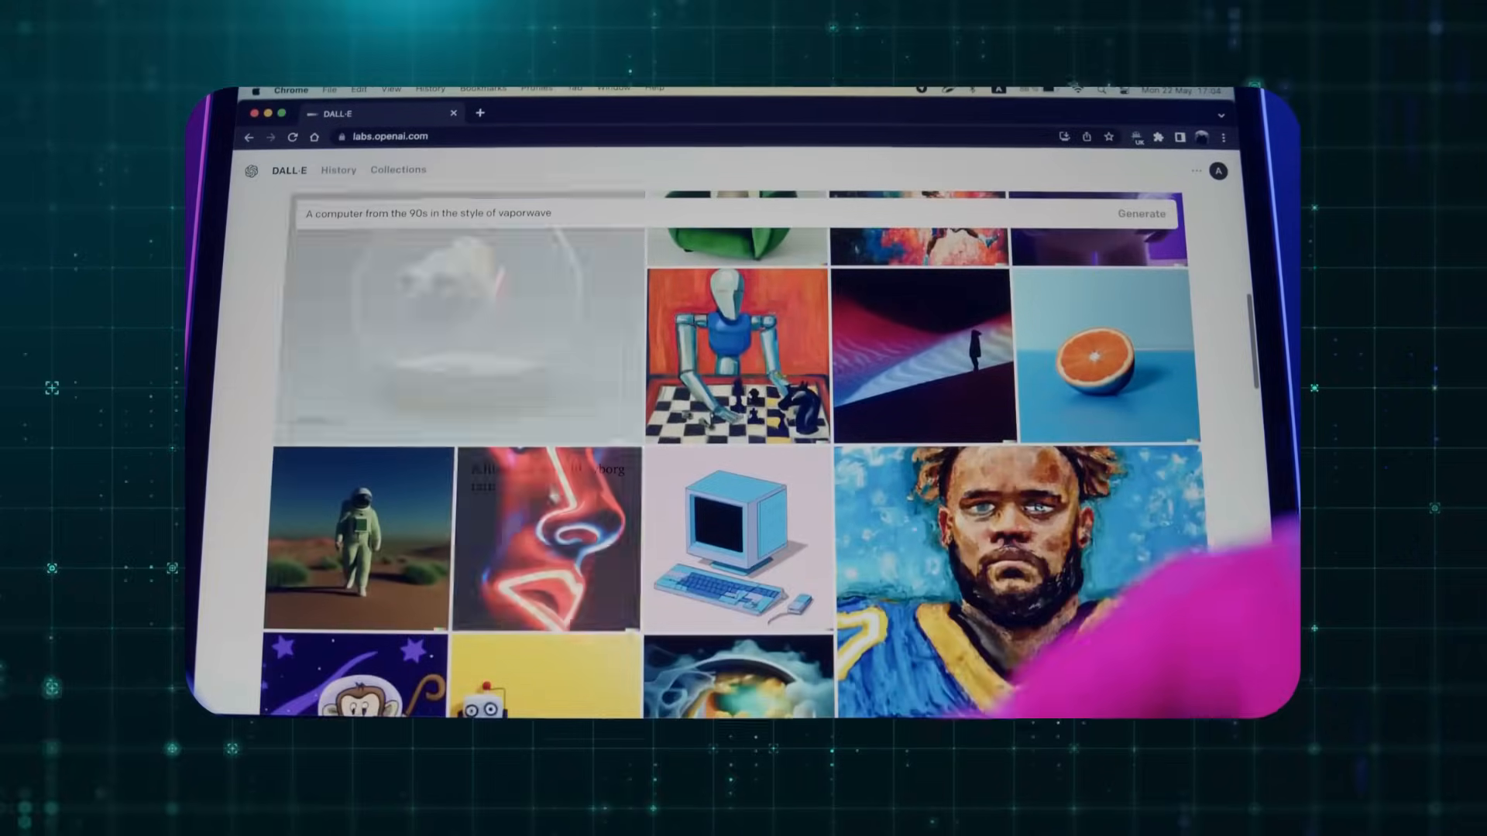
Step: Scroll the DALL-E labs gallery, then the New York Times vaccine shortage article
scroll("down", 3)
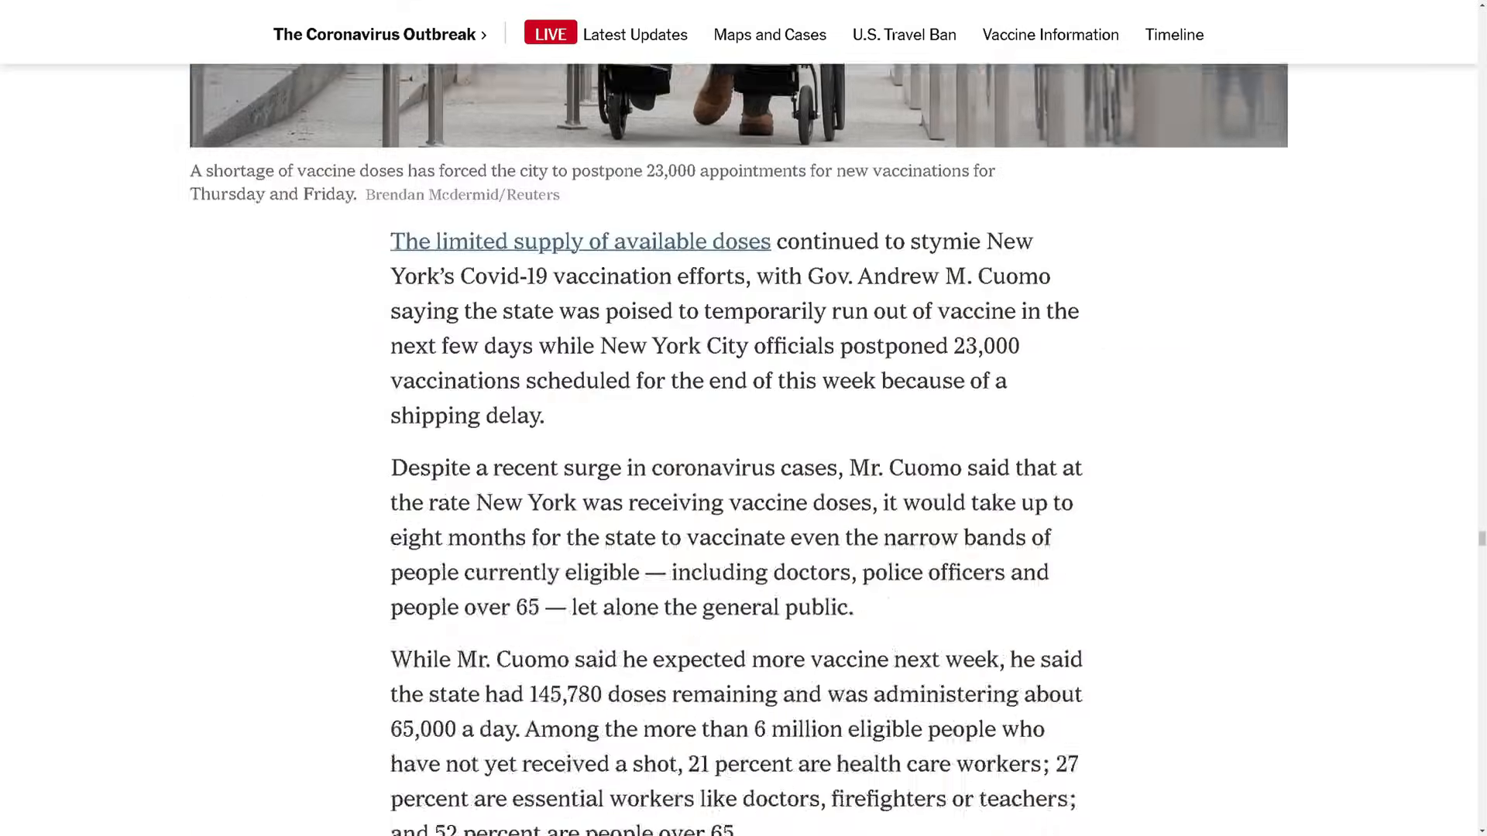
scroll("down", 3)
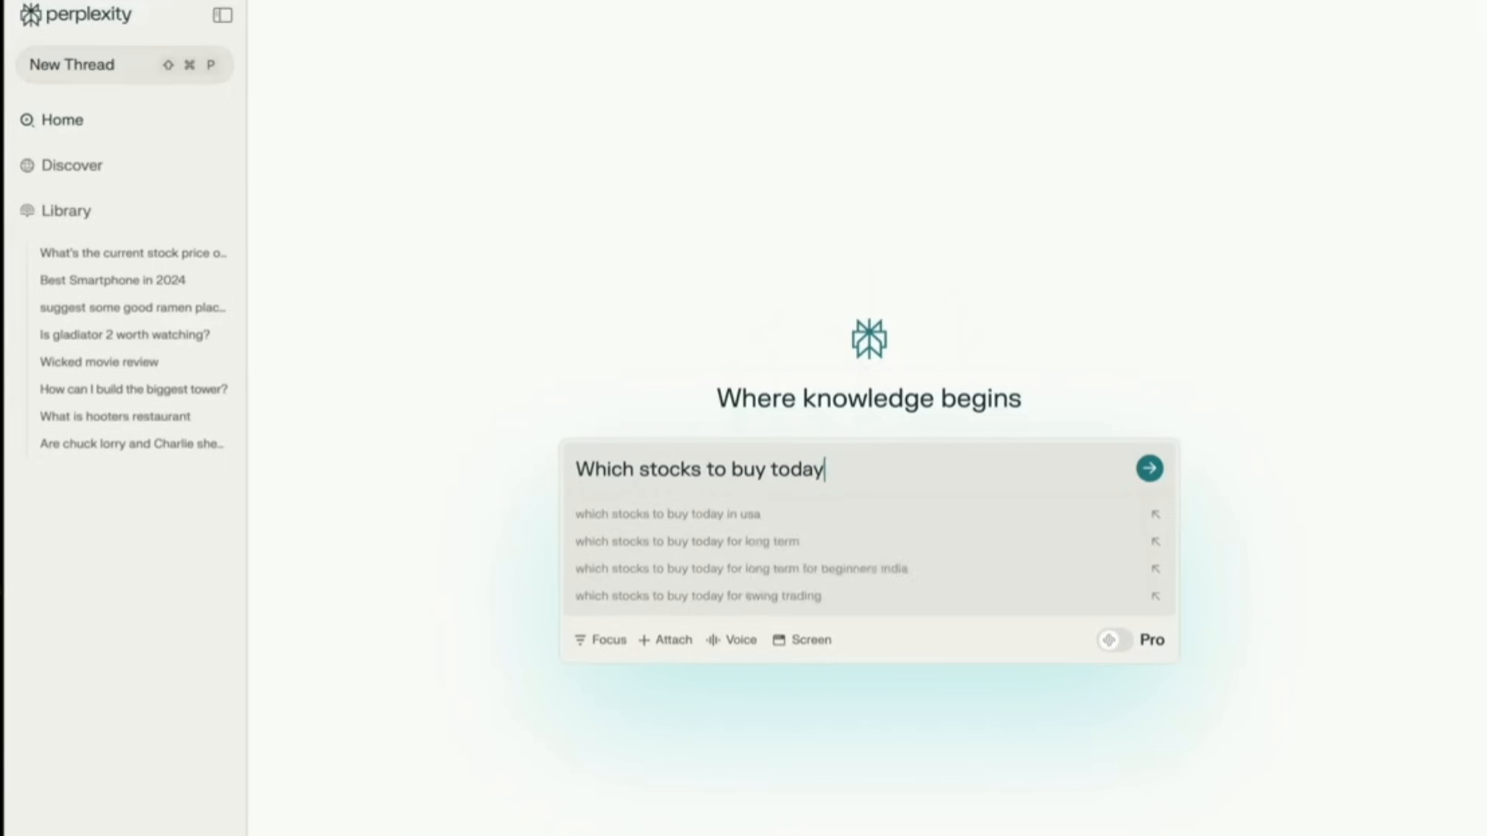
Step: Submit 'Which stocks to buy today' and scroll the sourced iPhone models answer
left_click(1149, 468)
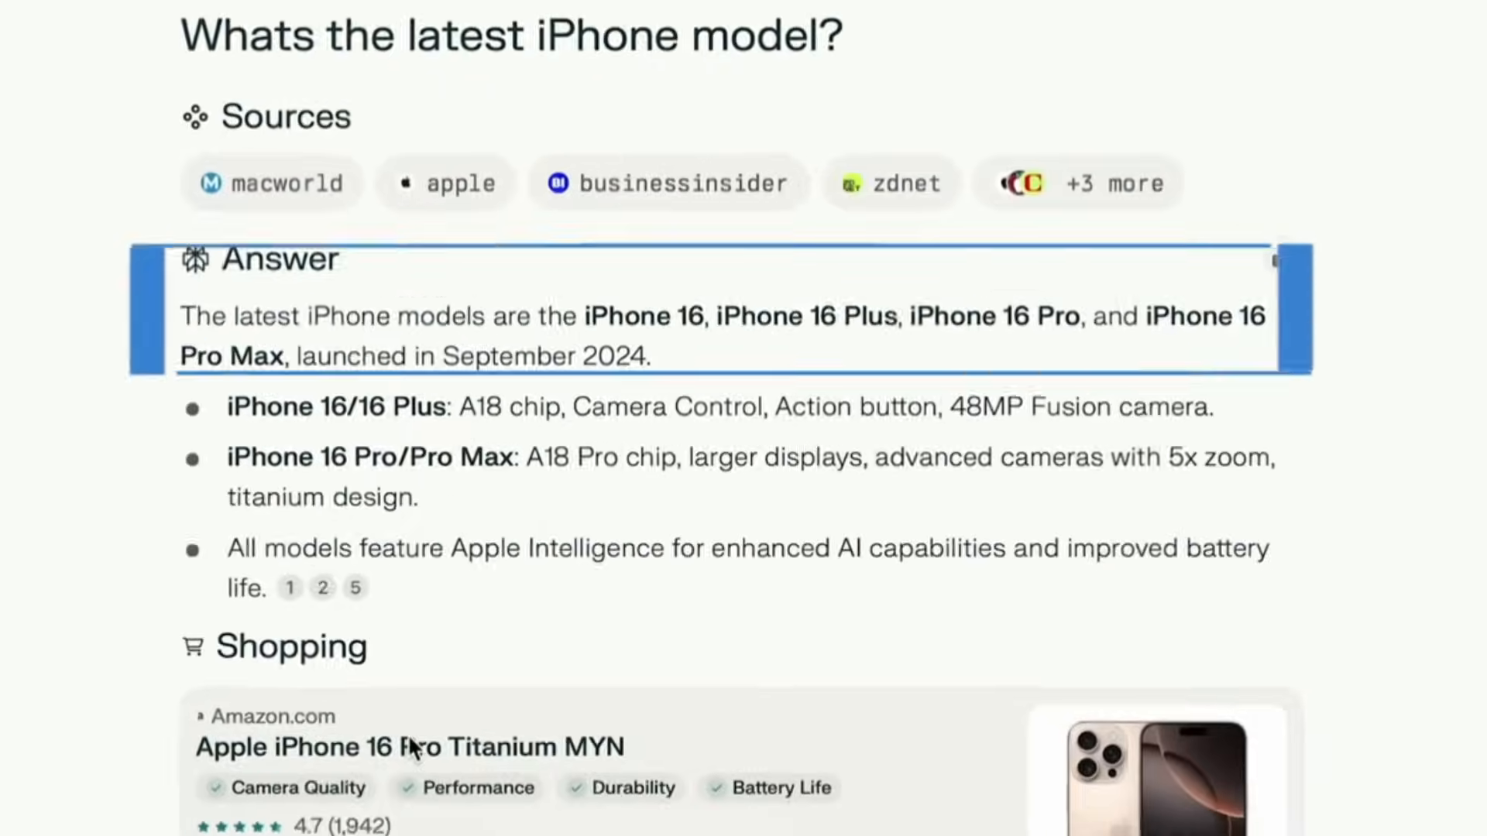
scroll("down", 3)
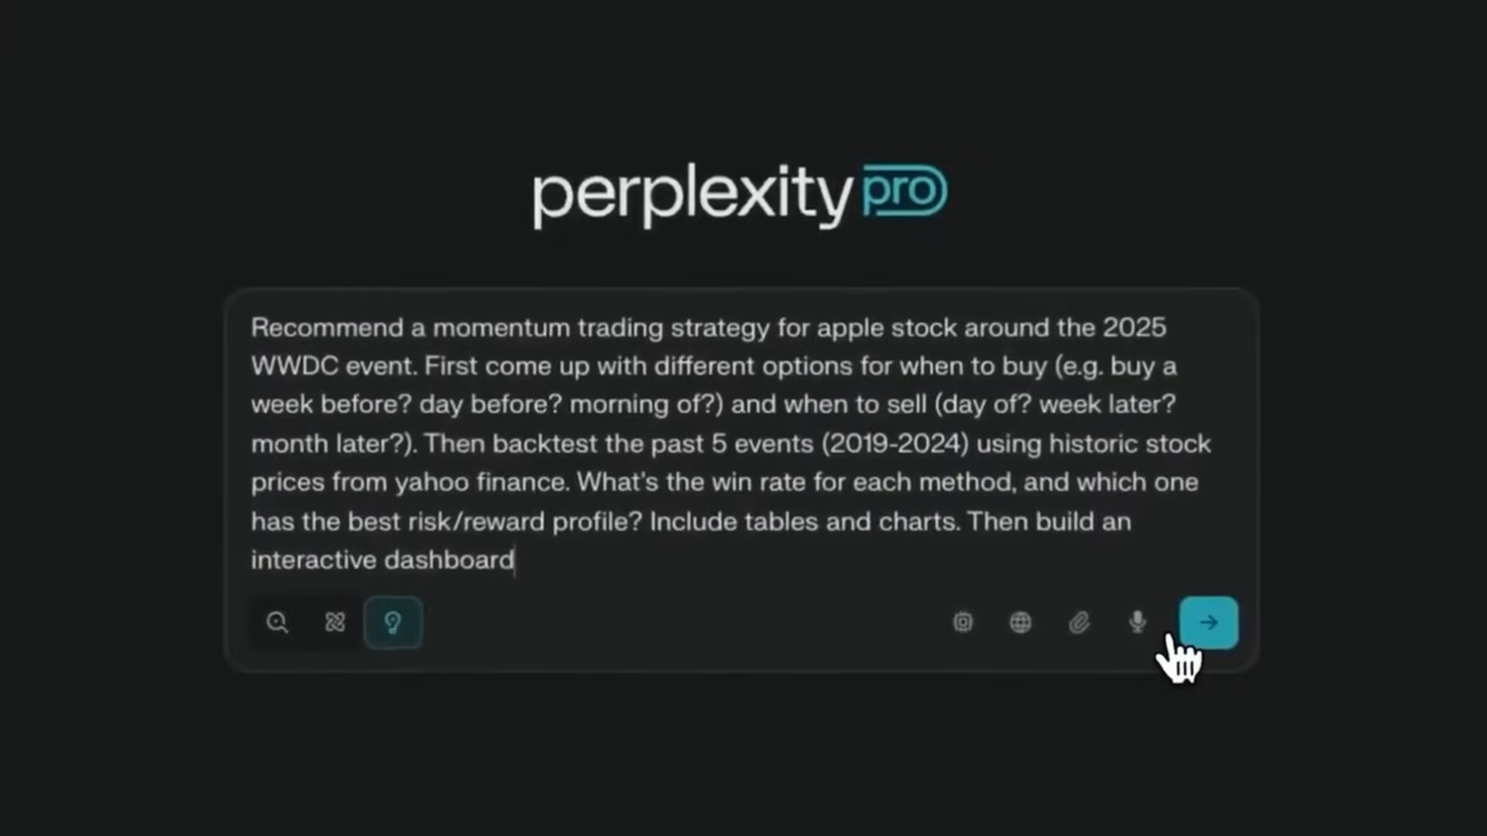
Step: Submit the Apple WWDC 2025 momentum trading strategy backtest request in Perplexity Pro
left_click(1207, 624)
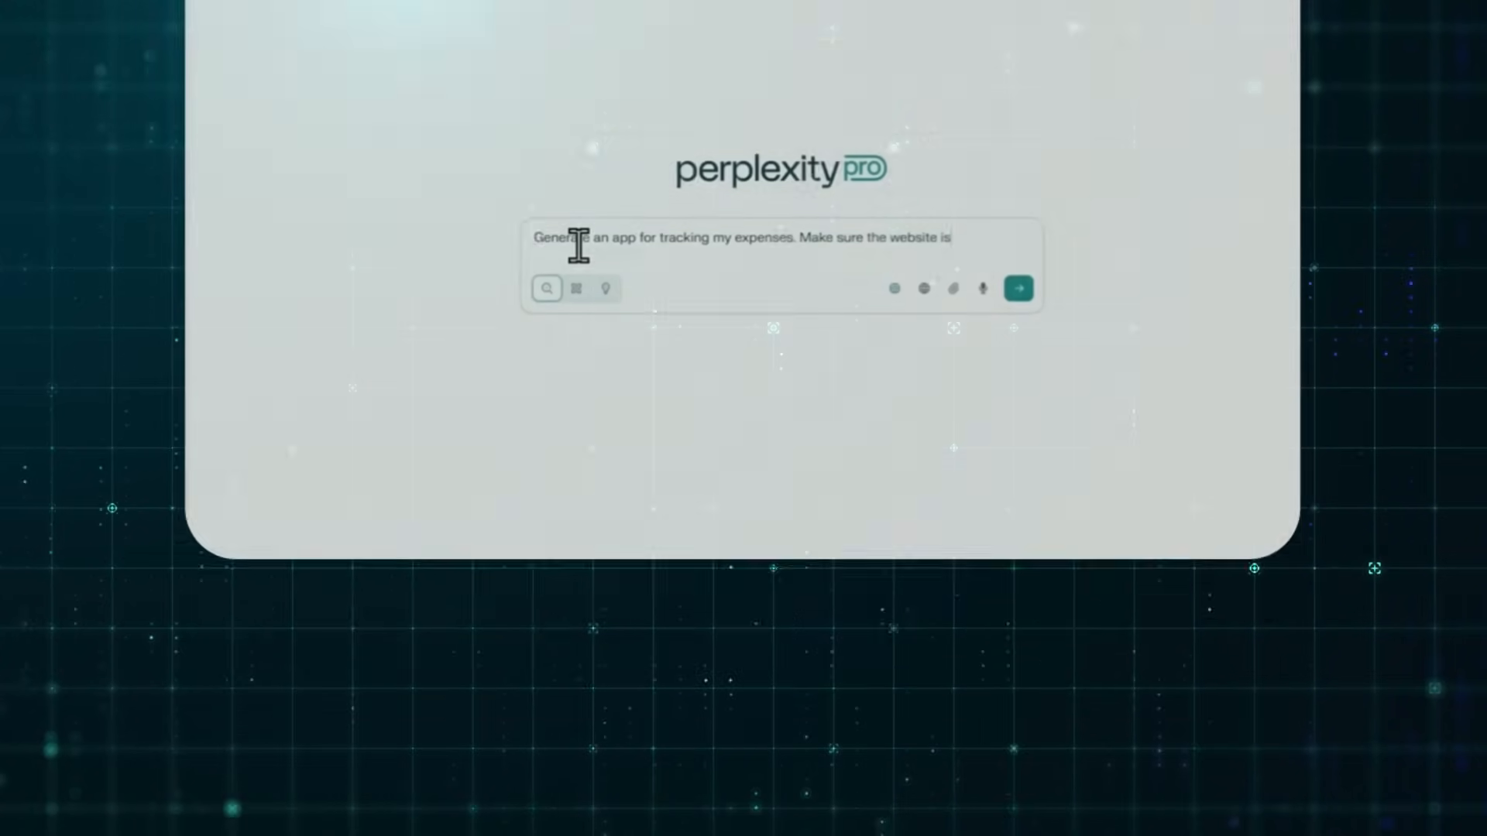
Step: Finish the 'trendy and modern' expense-tracker prompt and scroll the generated ExpenseFlow preview
type("trendy and mo")
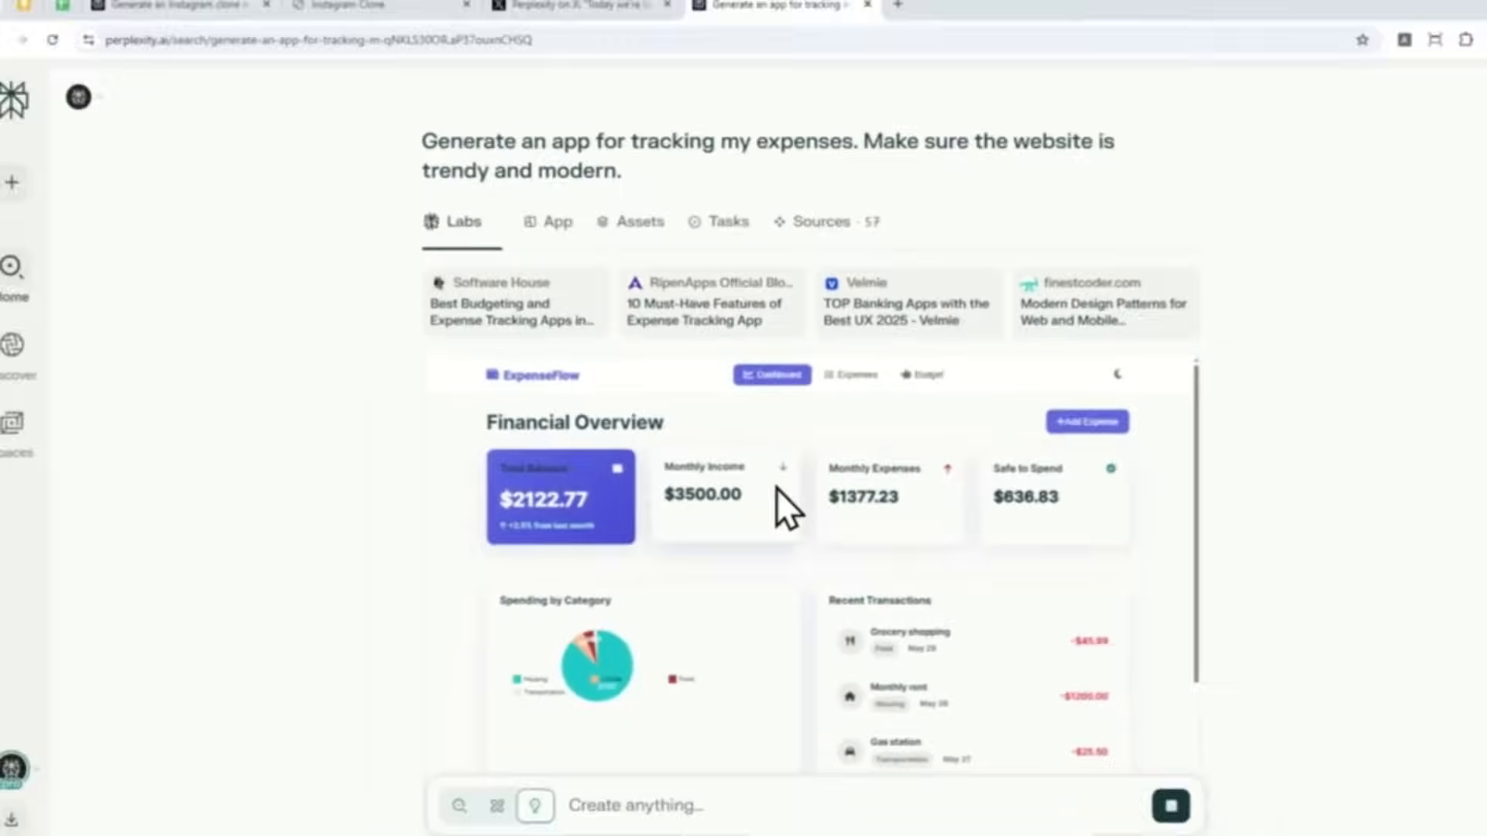
scroll("down", 3)
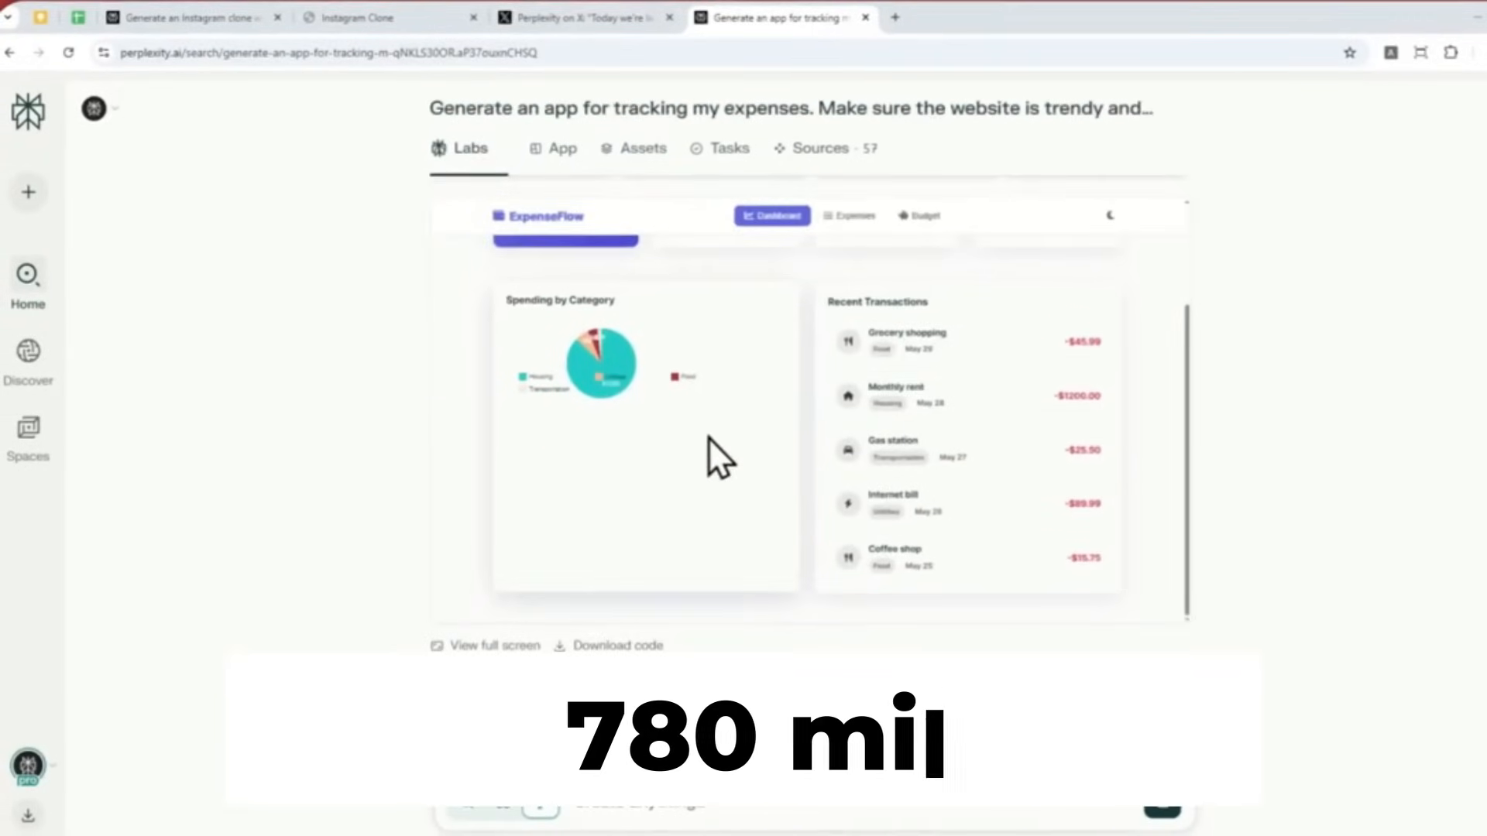